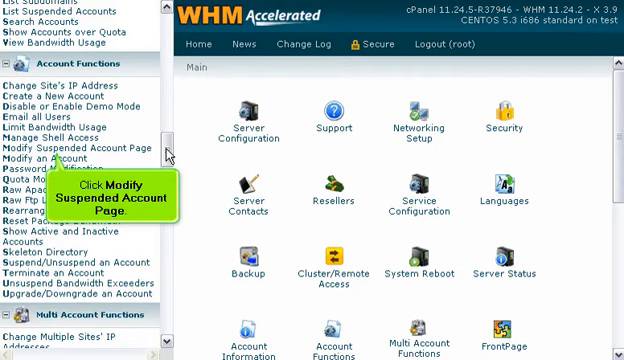
- Go to Modify Suspended Account Page under Account Functions
click(68, 148)
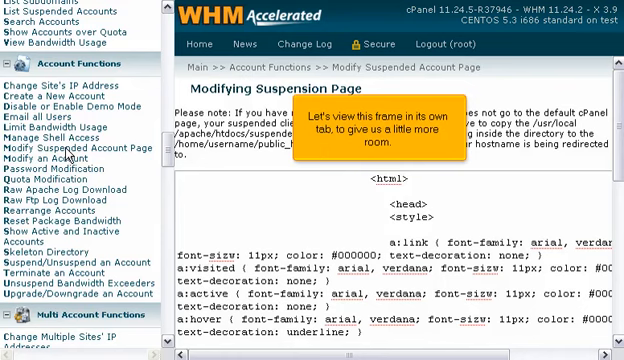
- Review and clear the old suspension page HTML from the template area
scroll(down, 3)
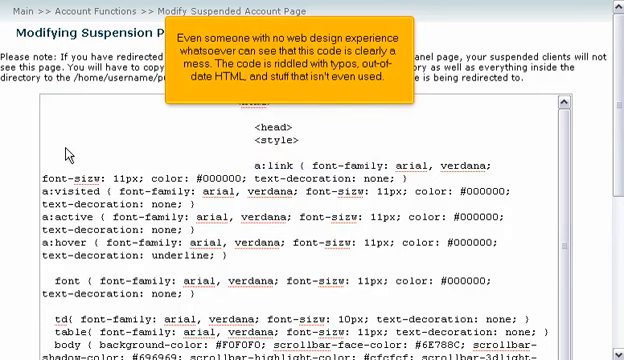
scroll(down, 3)
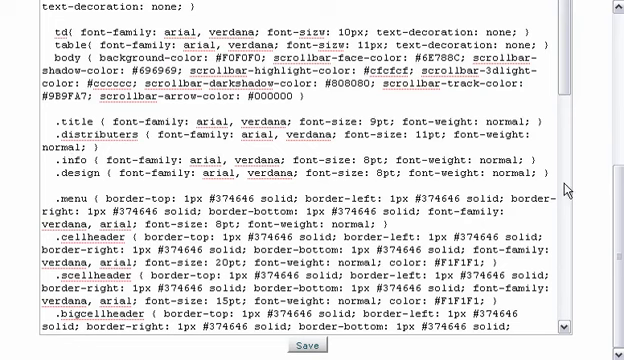
scroll(down, 3)
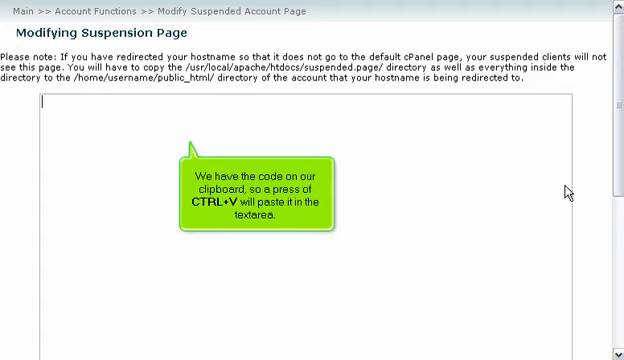
- Paste the clean XHTML Account Suspended template with head and msg styles
key(ctrl+v)
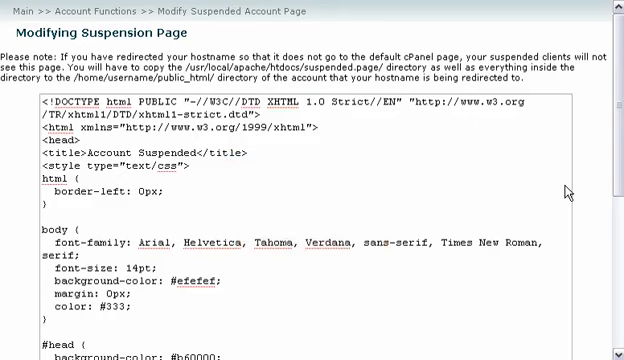
scroll(down, 3)
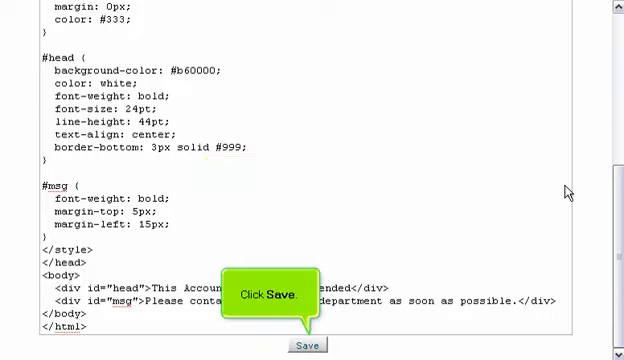
- Save the new suspension page template and return to the editor
click(304, 344)
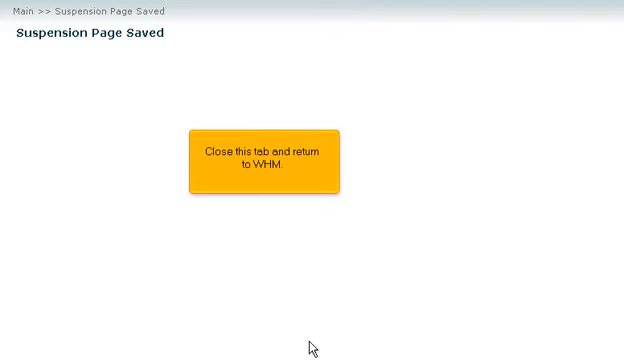
click(264, 158)
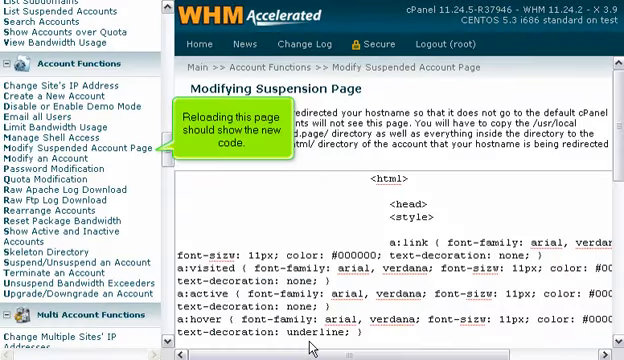